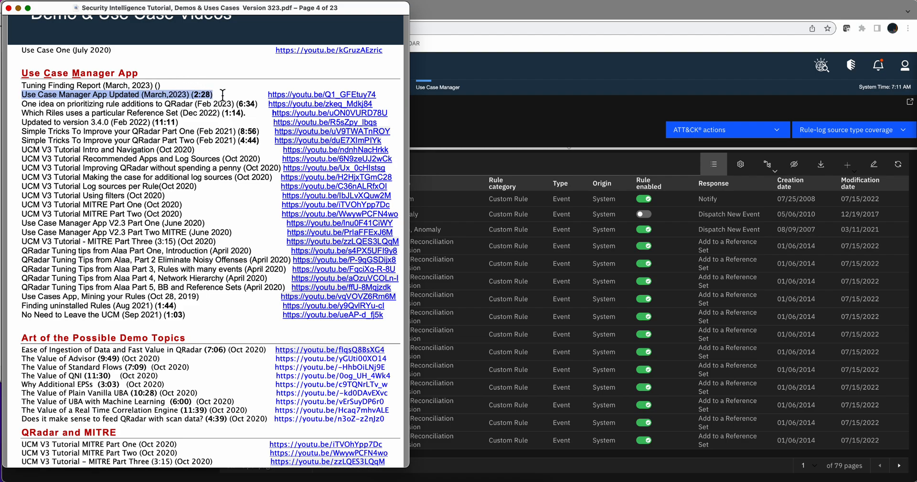
{"action": "mouse_move", "coordinate": [216, 88]}
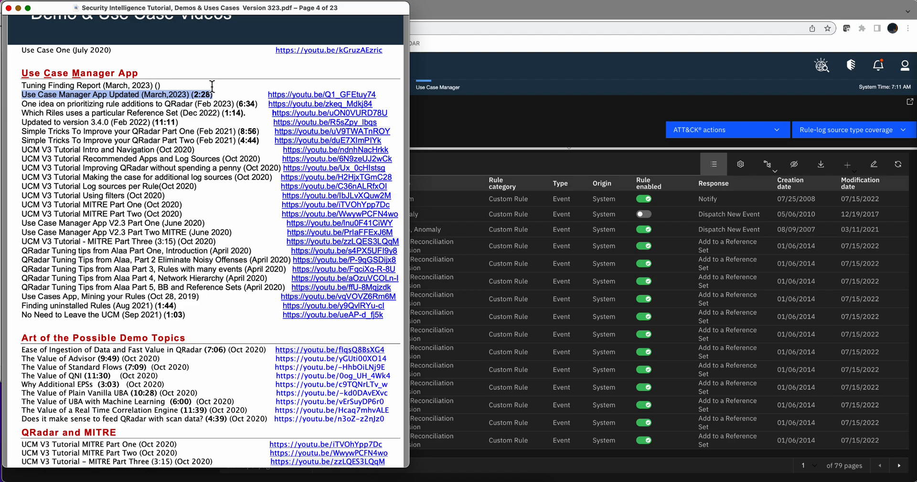
{"action": "mouse_move", "coordinate": [170, 83]}
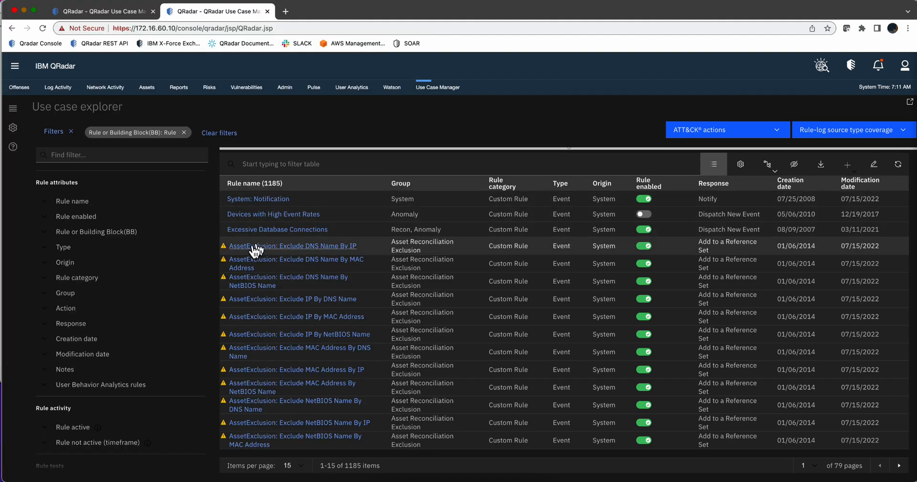
{"action": "mouse_move", "coordinate": [224, 395]}
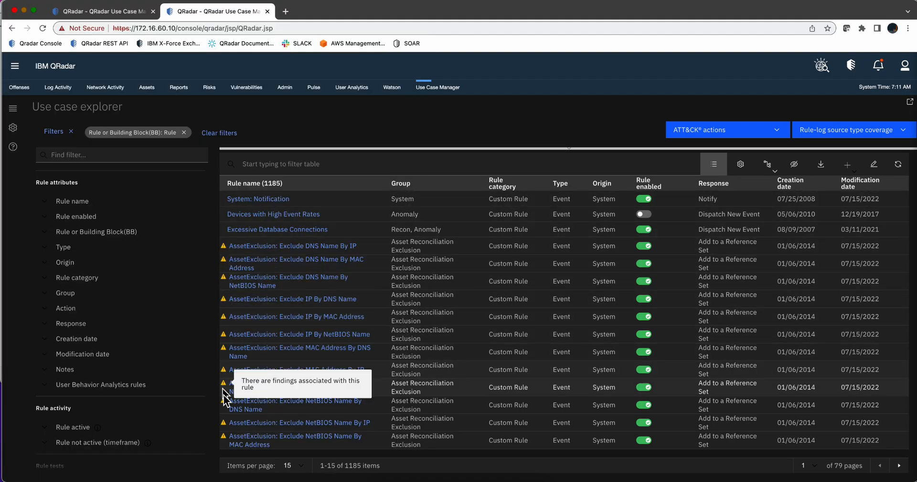
{"action": "mouse_move", "coordinate": [220, 240]}
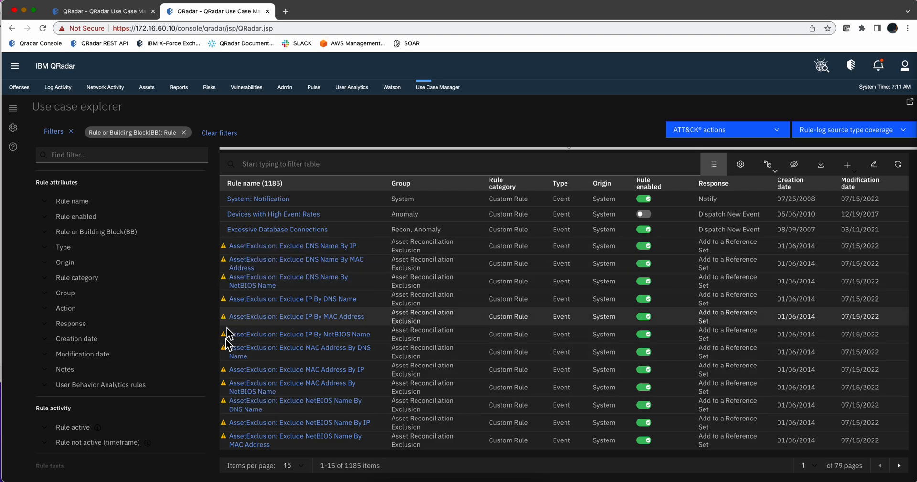
{"action": "mouse_move", "coordinate": [151, 44]}
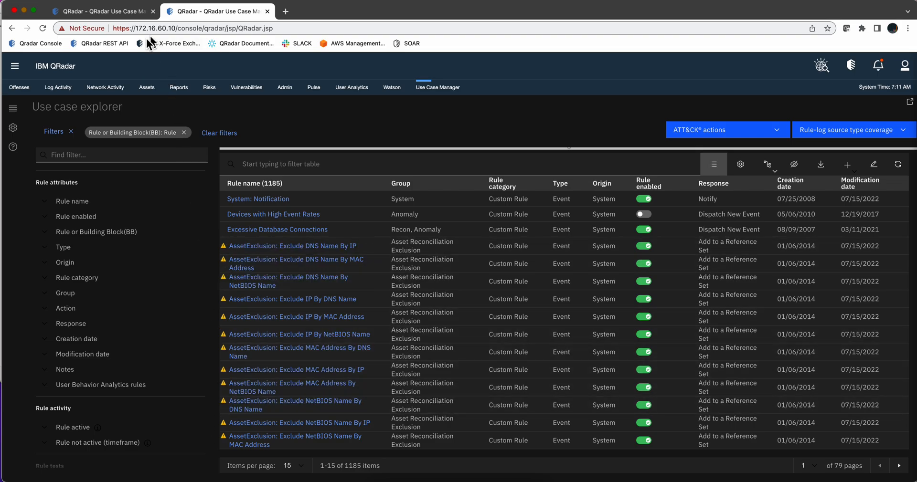
{"action": "mouse_move", "coordinate": [73, 50]}
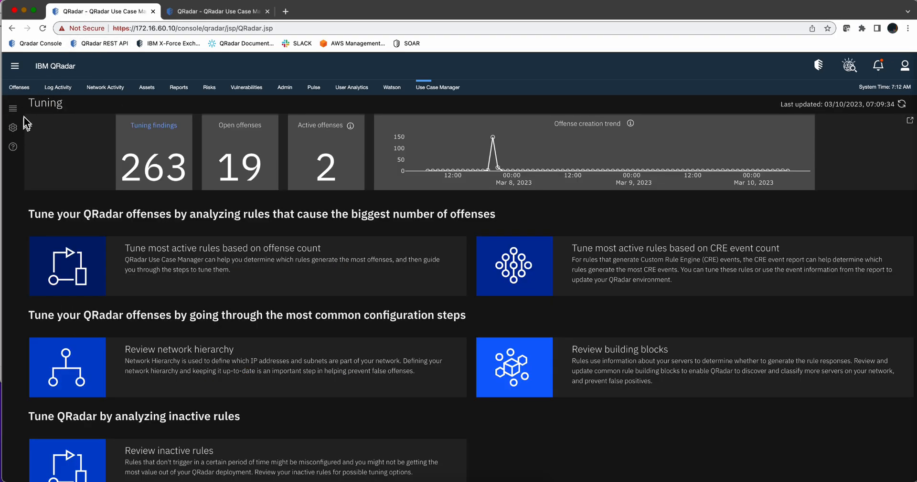
{"action": "mouse_move", "coordinate": [126, 252]}
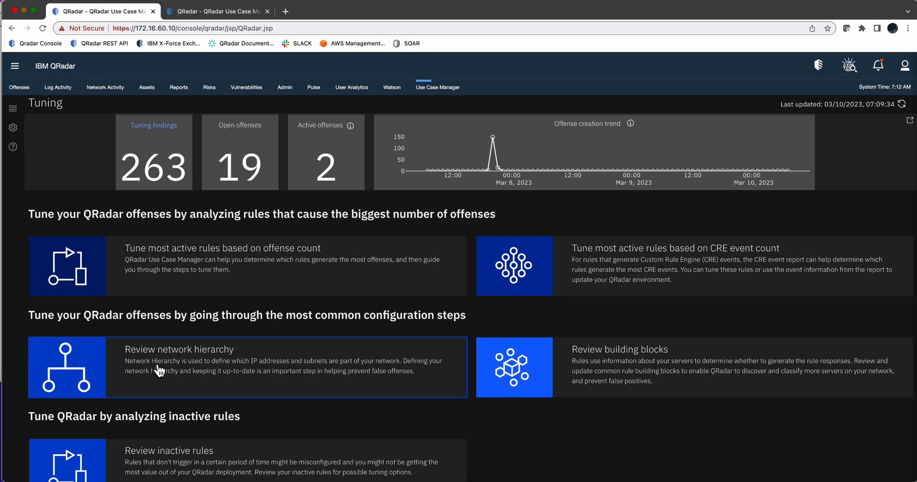
{"action": "mouse_move", "coordinate": [177, 292]}
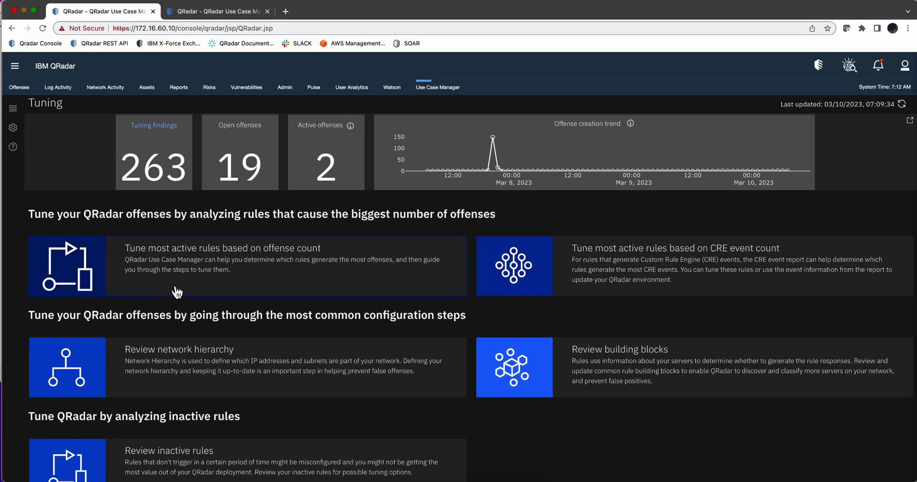
{"action": "mouse_move", "coordinate": [13, 108]}
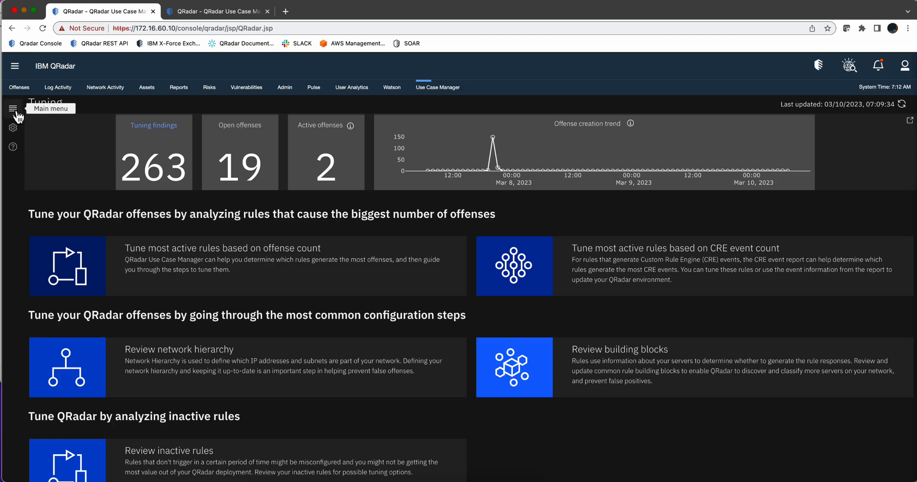
Open the Use Case Manager main menu from the left rail's hamburger icon
{"action": "left_click", "coordinate": [13, 108]}
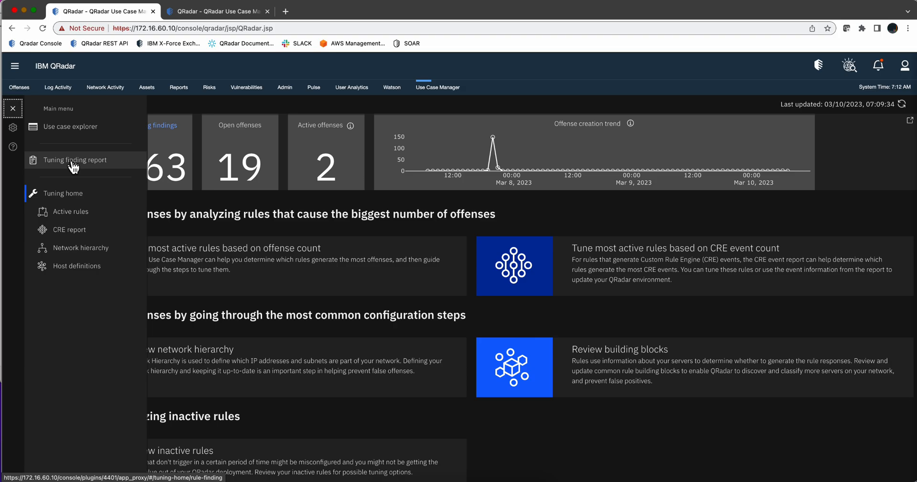
{"action": "left_click", "coordinate": [74, 160]}
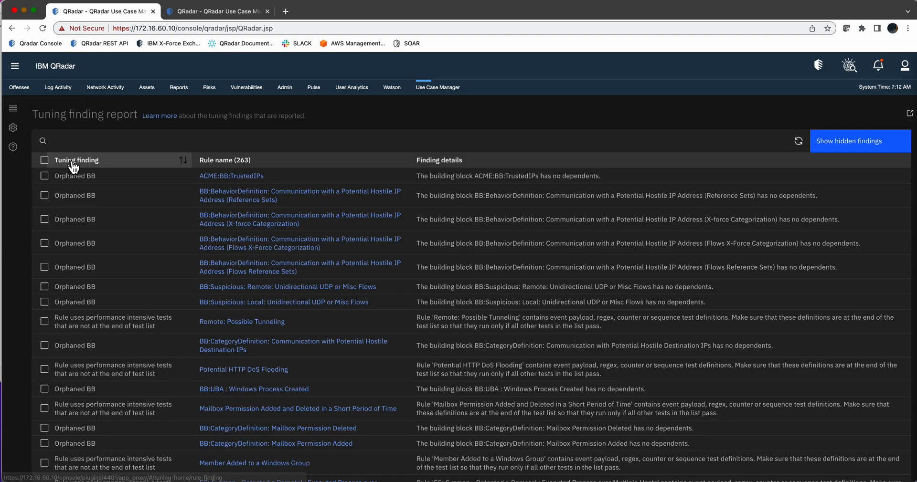
{"action": "mouse_move", "coordinate": [148, 196]}
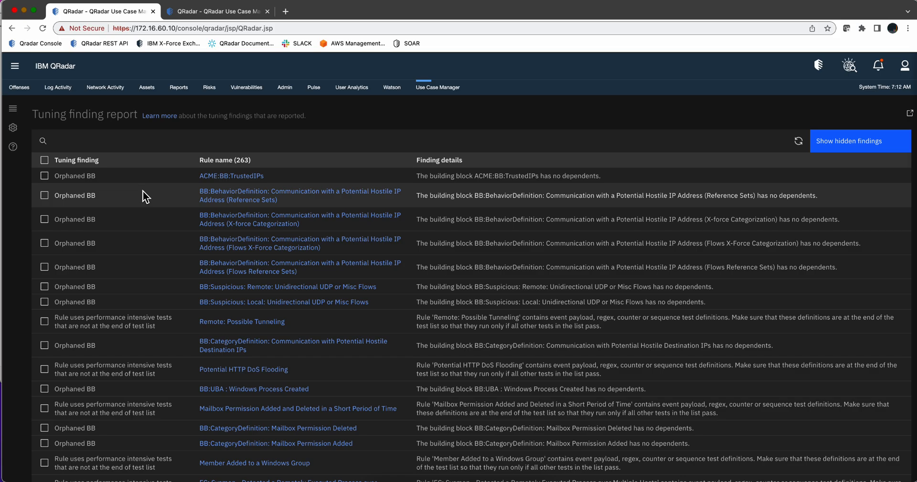
{"action": "scroll", "scroll_direction": "up", "scroll_amount": 3}
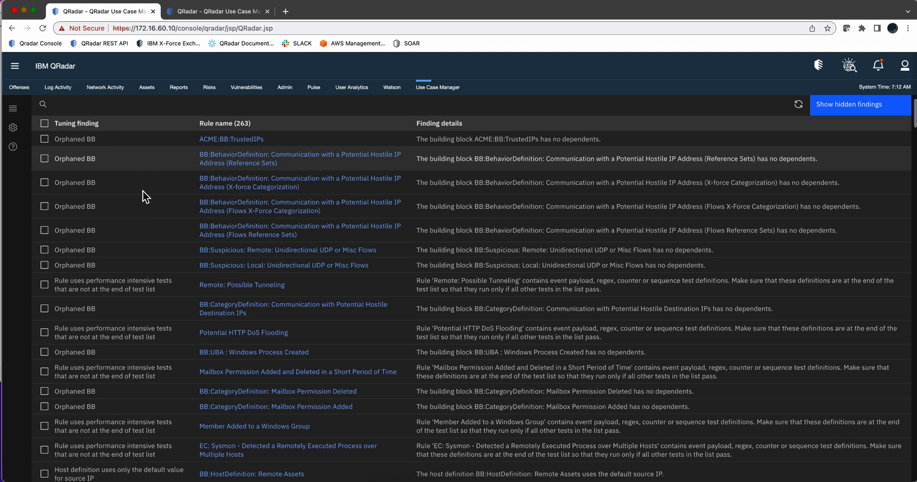
{"action": "scroll", "scroll_direction": "down", "scroll_amount": 3}
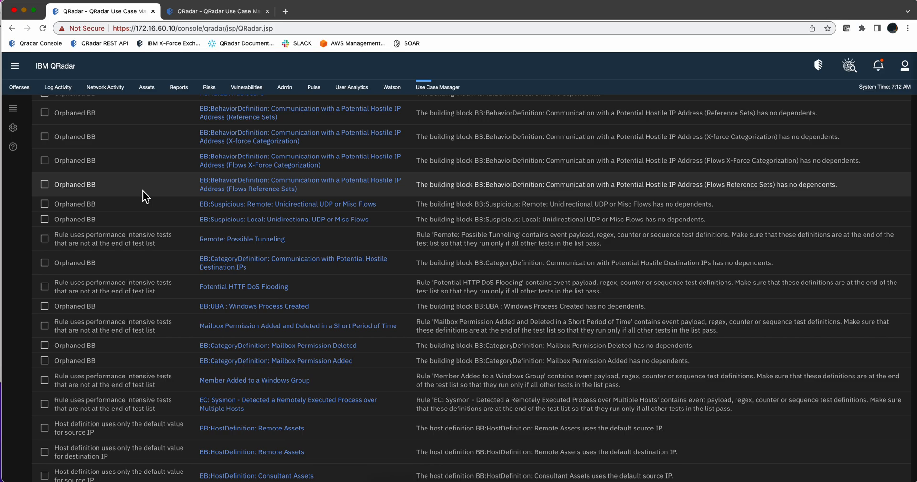
{"action": "scroll", "scroll_direction": "up", "scroll_amount": 3}
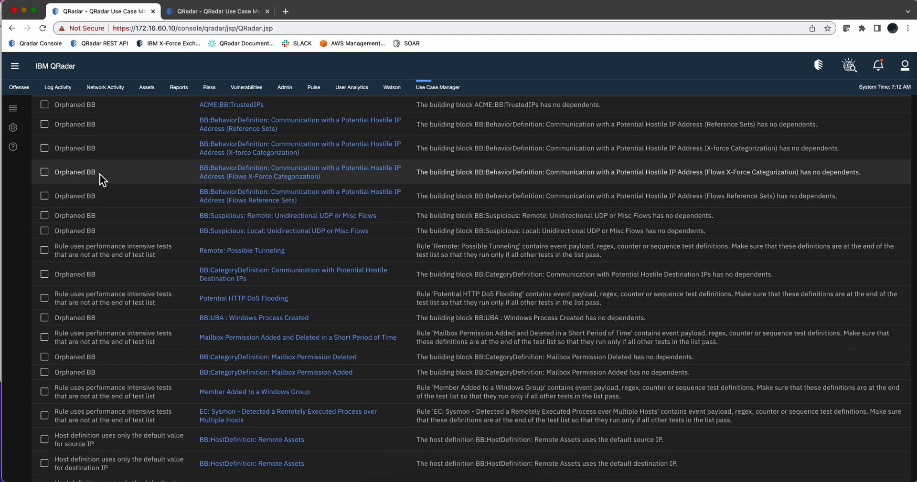
{"action": "mouse_move", "coordinate": [177, 180]}
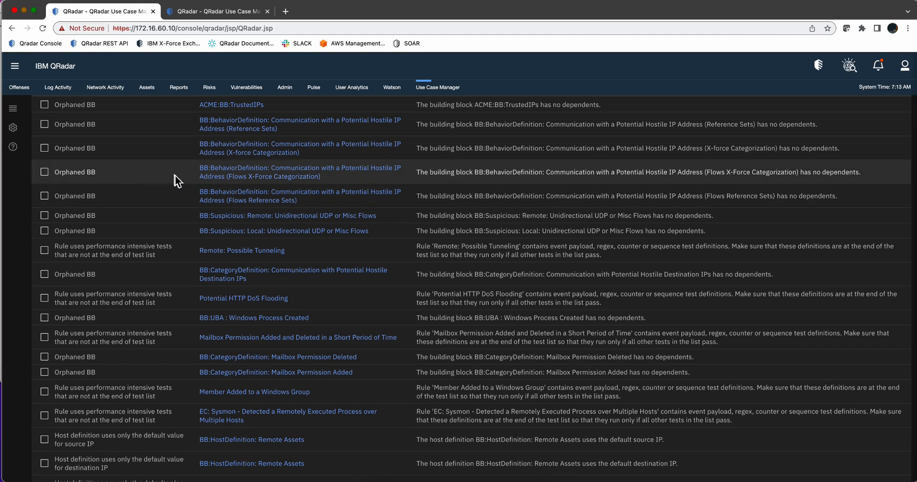
{"action": "mouse_move", "coordinate": [153, 245]}
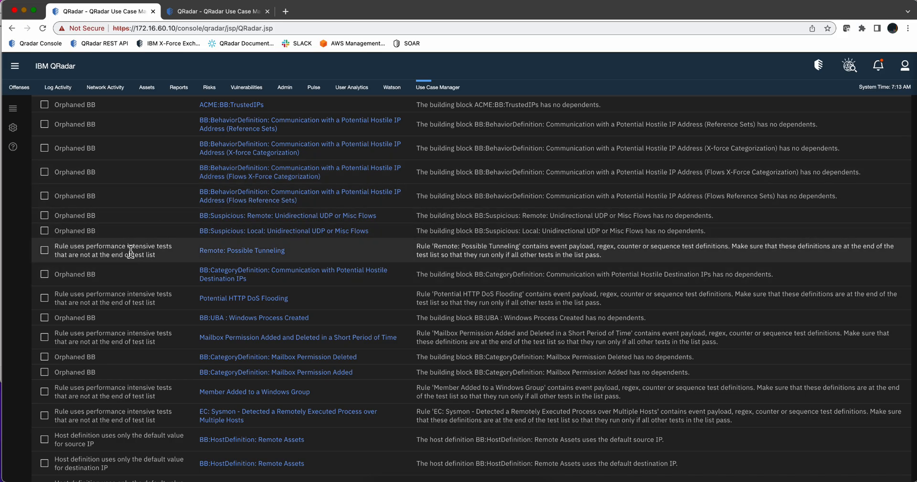
{"action": "mouse_move", "coordinate": [122, 246]}
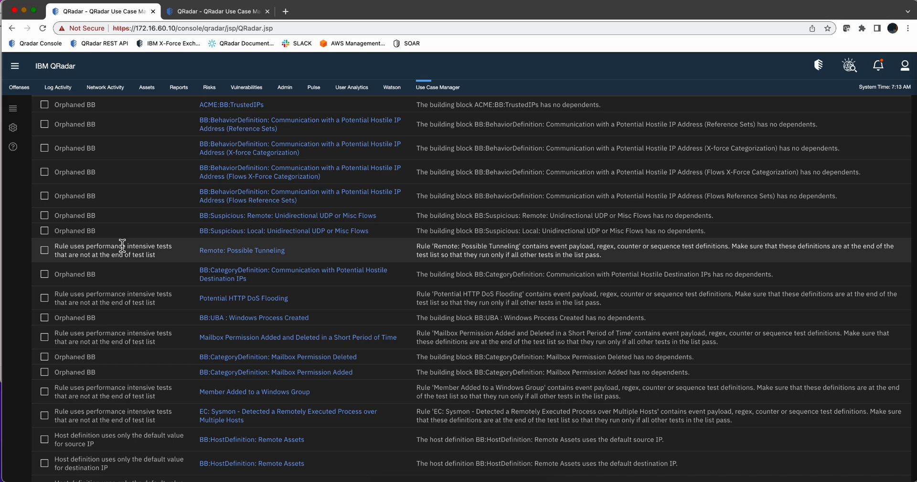
{"action": "mouse_move", "coordinate": [92, 268]}
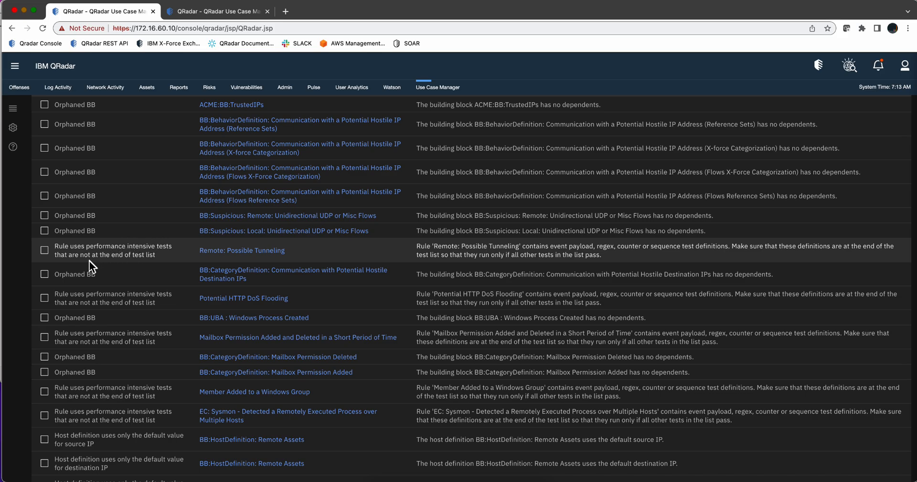
{"action": "mouse_move", "coordinate": [115, 256]}
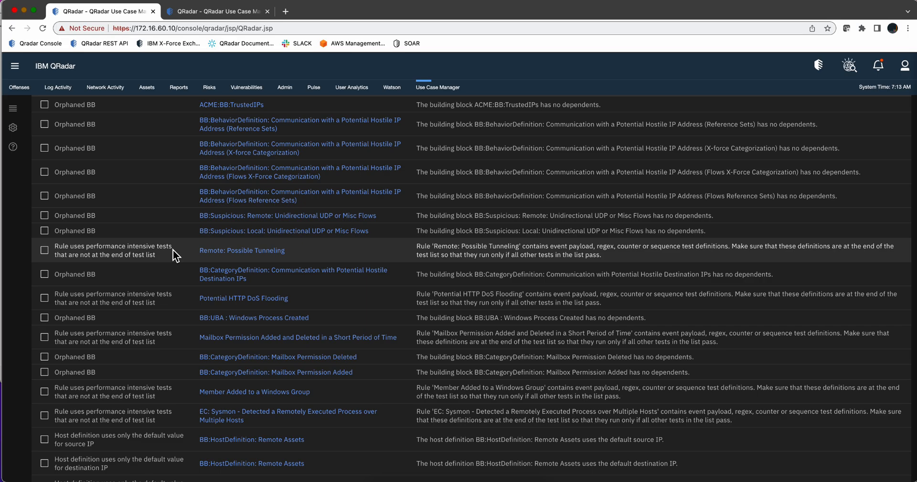
{"action": "mouse_move", "coordinate": [153, 312]}
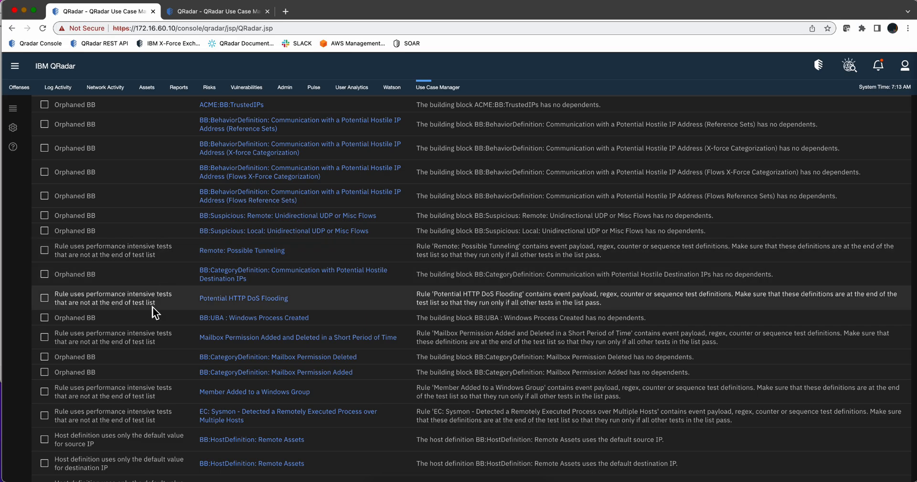
Scroll the Tuning Findings table past host definition and orphaned BB rows to Empty reference set rows
{"action": "scroll", "scroll_direction": "down", "scroll_amount": 3}
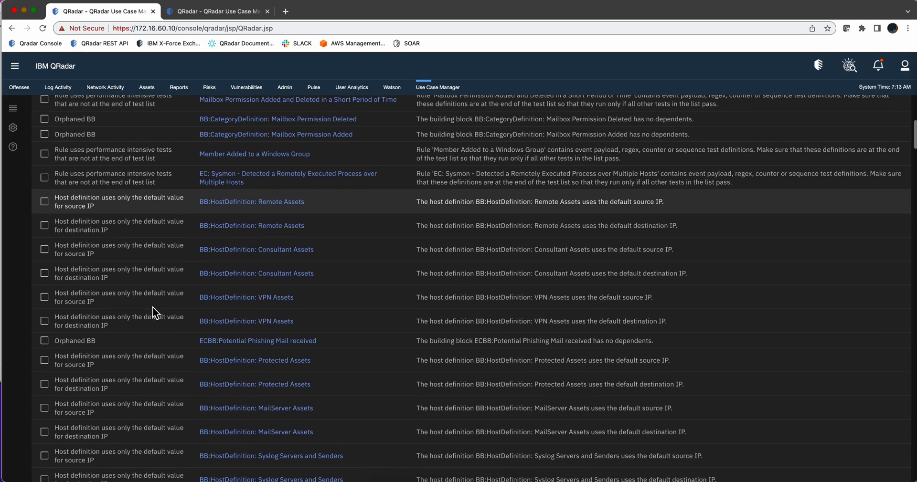
{"action": "scroll", "scroll_direction": "down", "scroll_amount": 3}
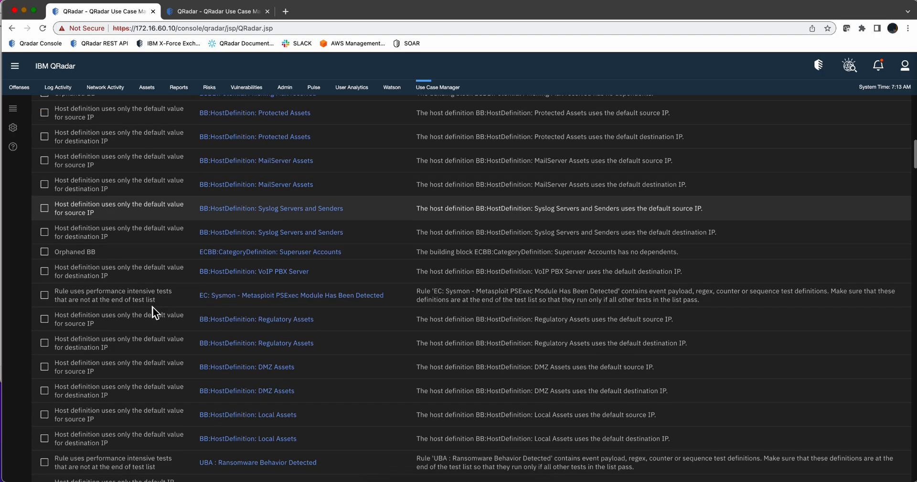
{"action": "scroll", "scroll_direction": "down", "scroll_amount": 3}
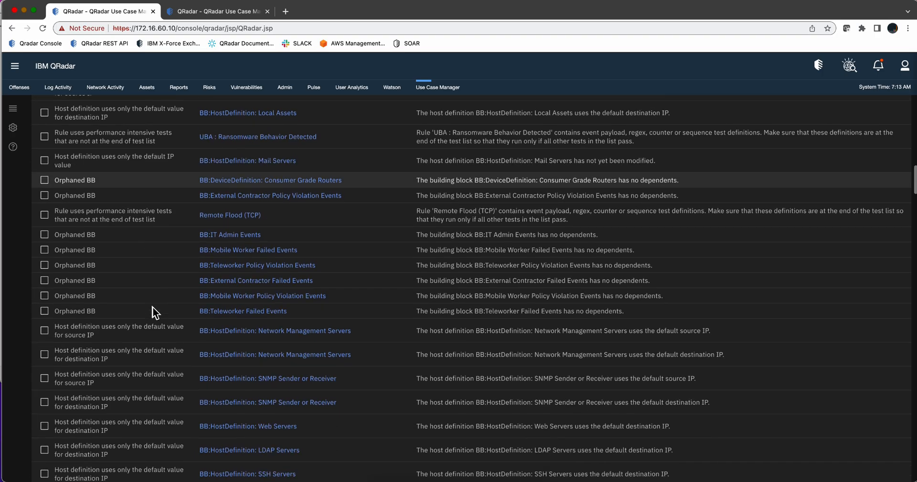
{"action": "scroll", "scroll_direction": "down", "scroll_amount": 3}
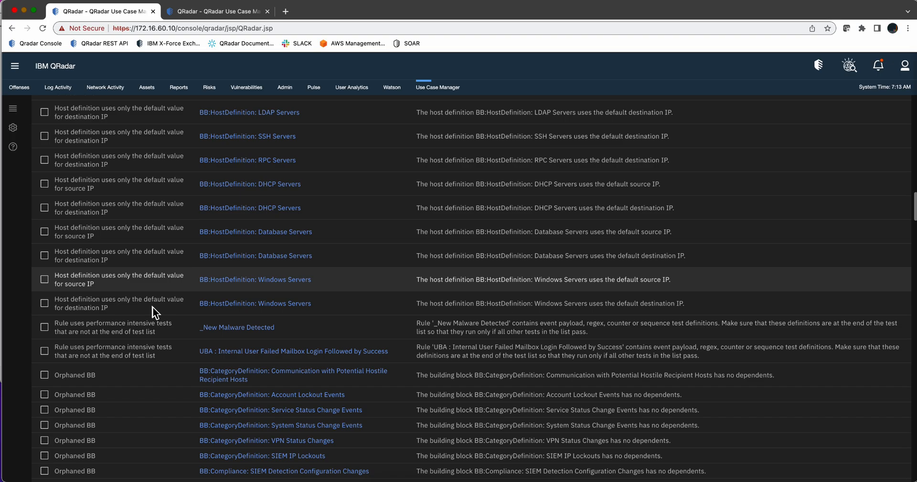
{"action": "scroll", "scroll_direction": "down", "scroll_amount": 3}
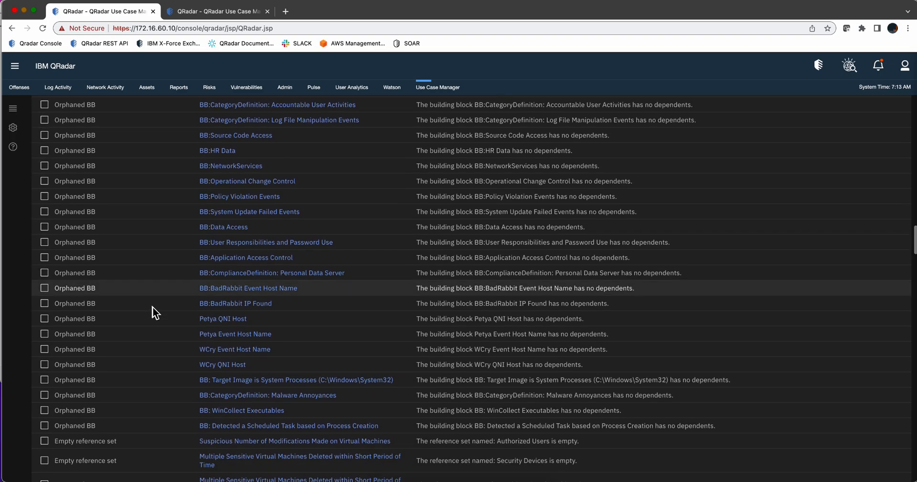
{"action": "scroll", "scroll_direction": "down", "scroll_amount": 3}
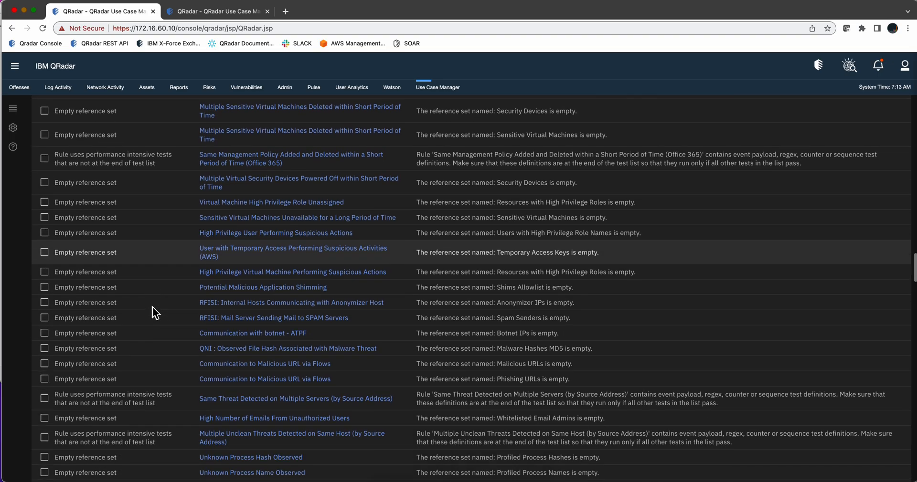
{"action": "scroll", "scroll_direction": "down", "scroll_amount": 3}
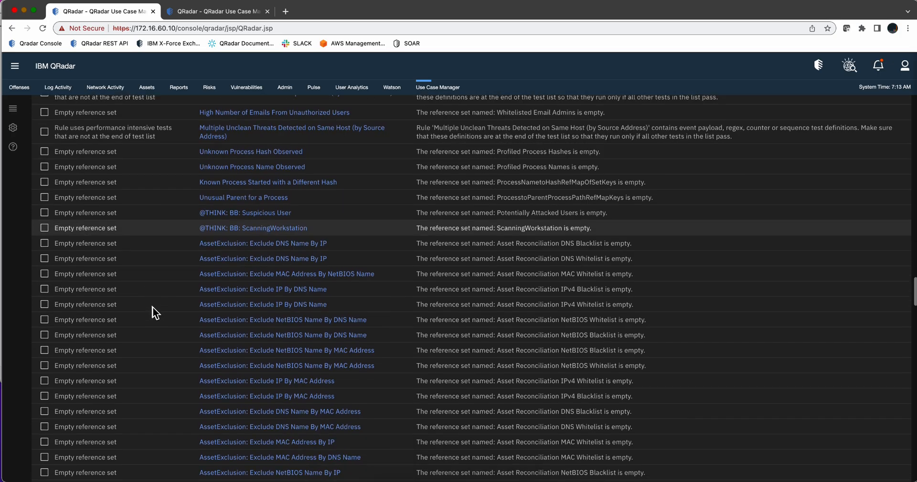
{"action": "scroll", "scroll_direction": "down", "scroll_amount": 3}
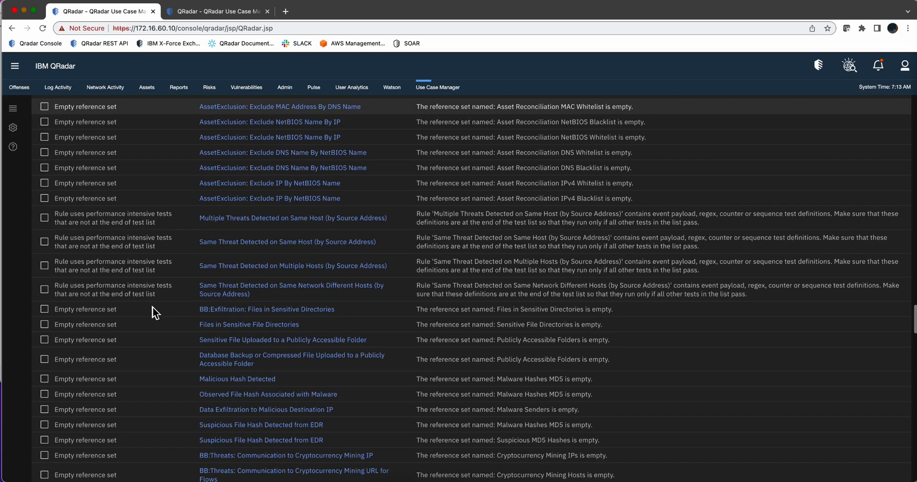
{"action": "scroll", "scroll_direction": "down", "scroll_amount": 3}
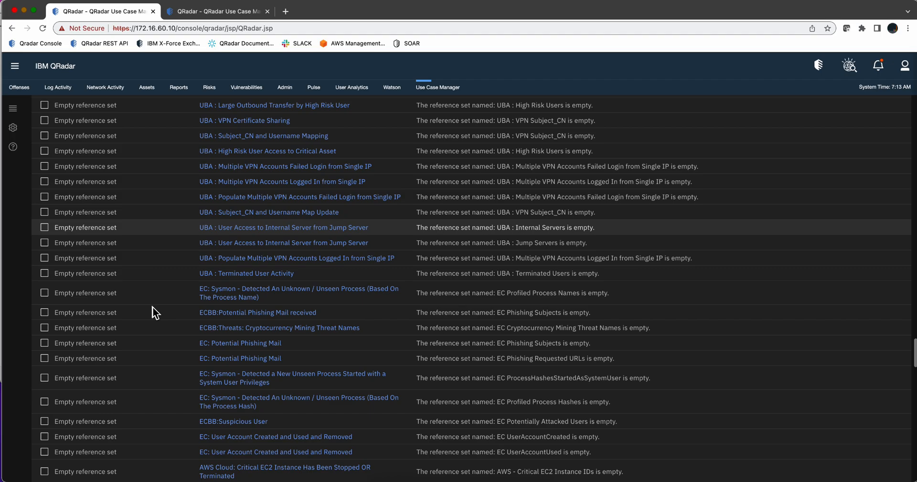
{"action": "scroll", "scroll_direction": "down", "scroll_amount": 3}
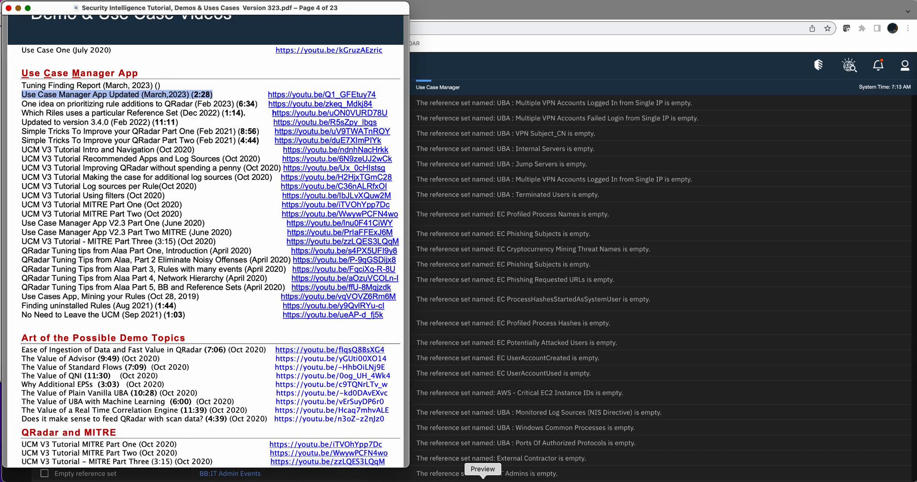
{"action": "mouse_move", "coordinate": [250, 88]}
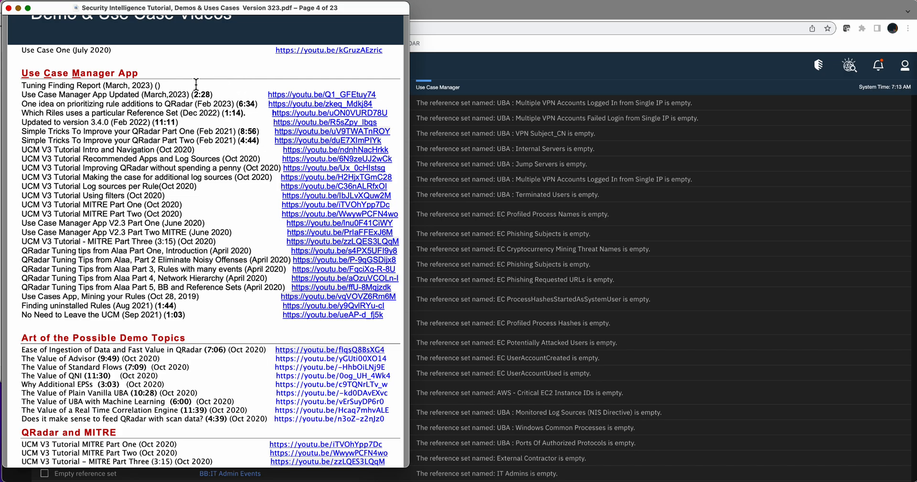
{"action": "mouse_move", "coordinate": [88, 73]}
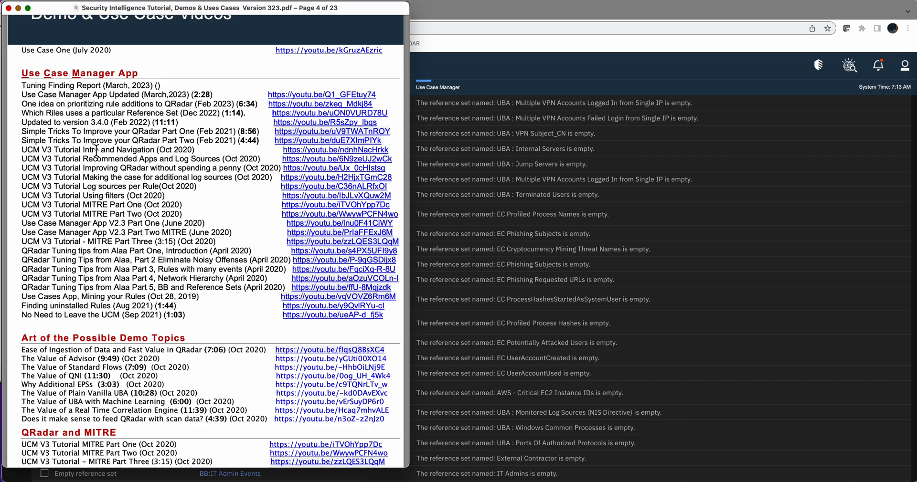
{"action": "mouse_move", "coordinate": [108, 196]}
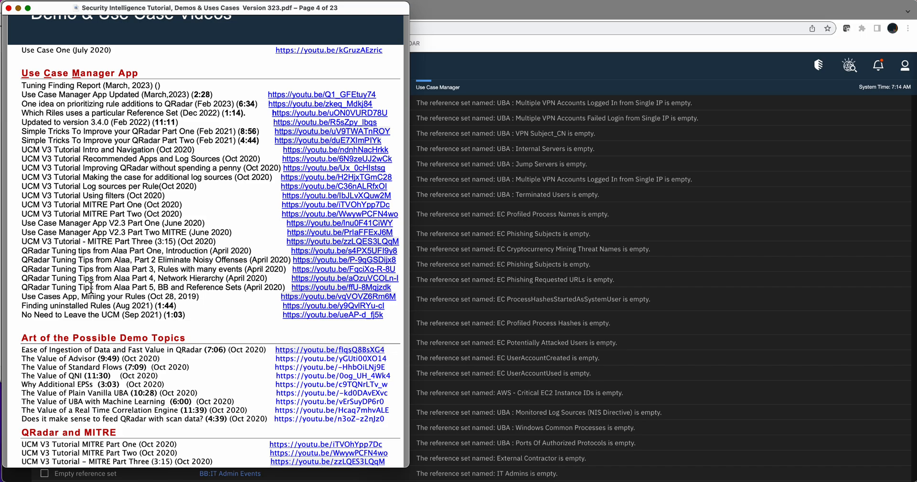
{"action": "mouse_move", "coordinate": [189, 287]}
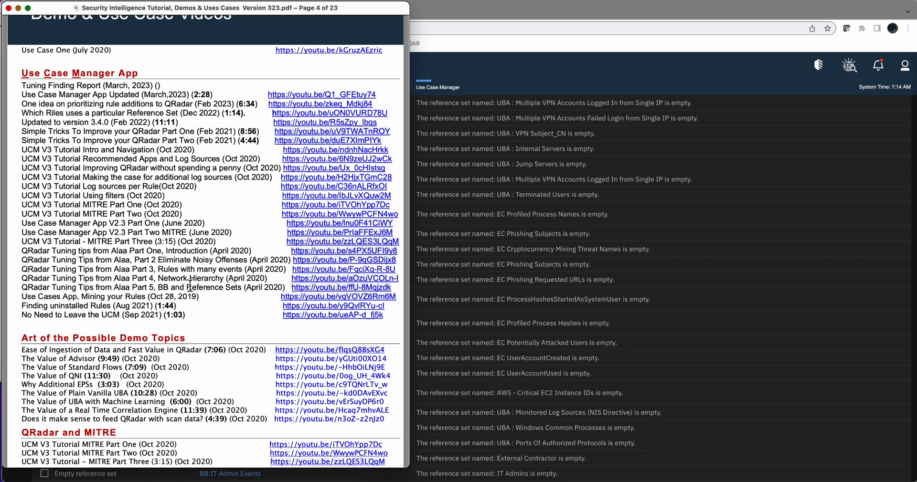